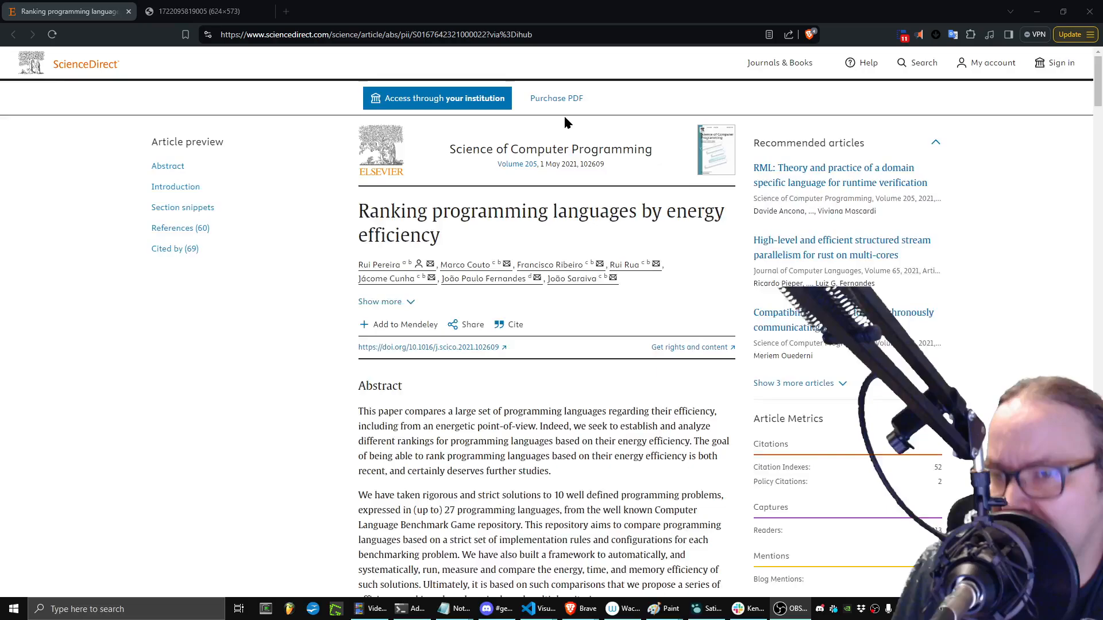
# Step: Scroll the energy-efficiency article down to its Threats to validity, Related work and Conclusions sections
pyautogui.scroll(-3)
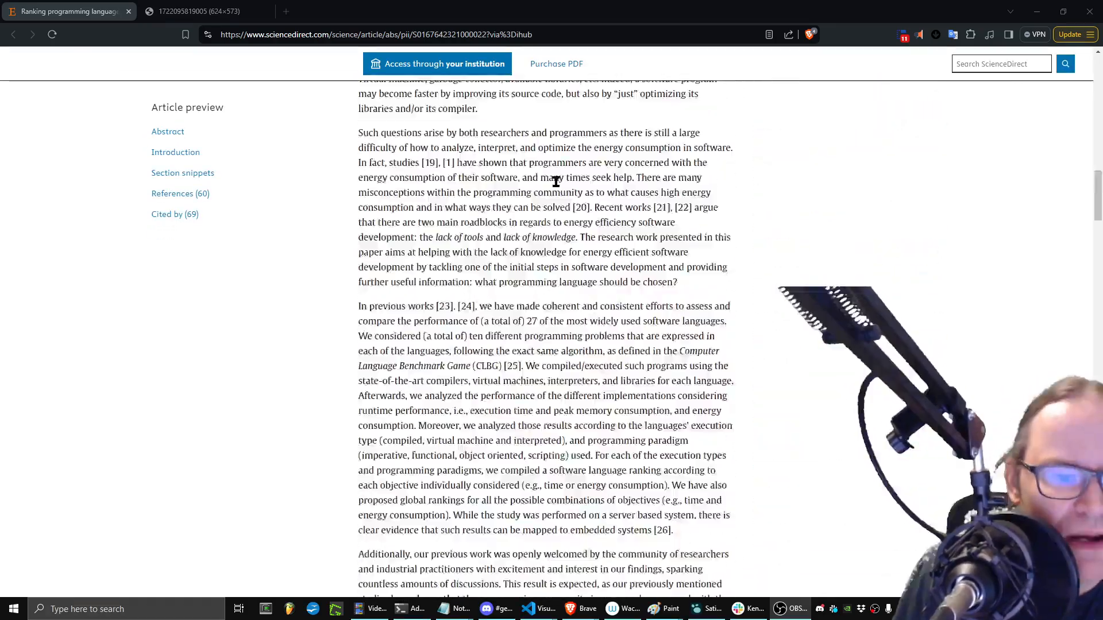
pyautogui.scroll(-3)
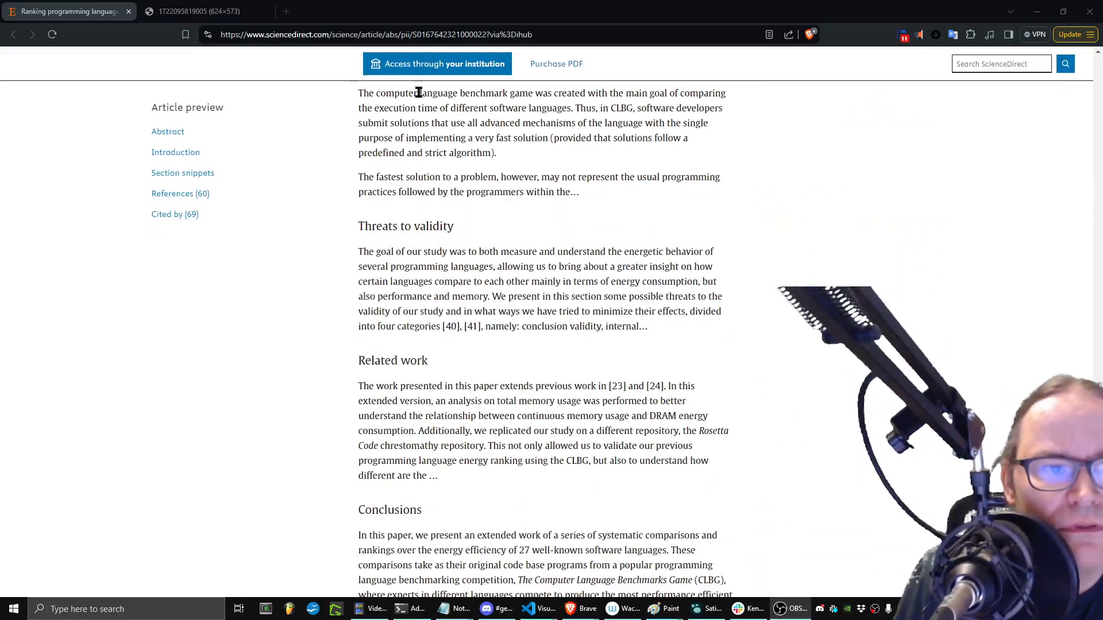
pyautogui.click(195, 11)
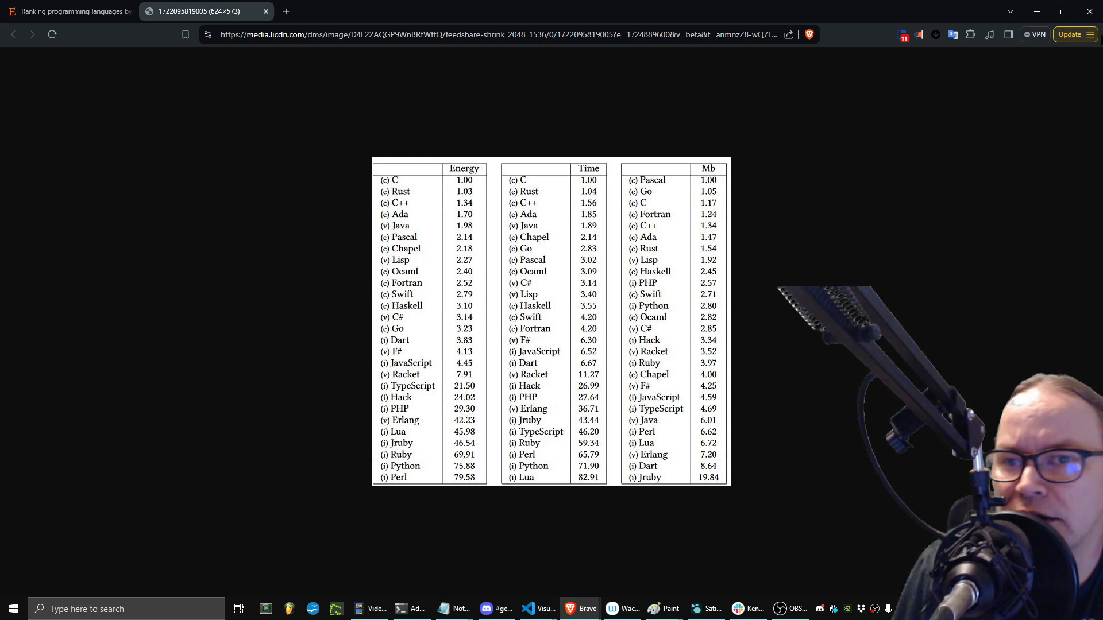
pyautogui.click(1091, 35)
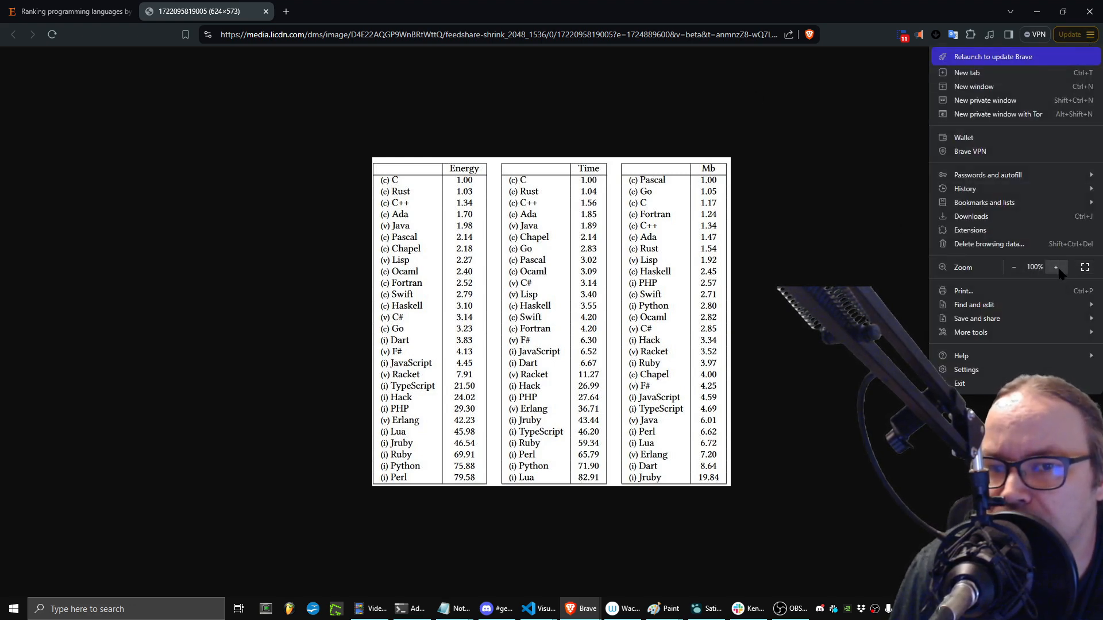
pyautogui.click(1055, 268)
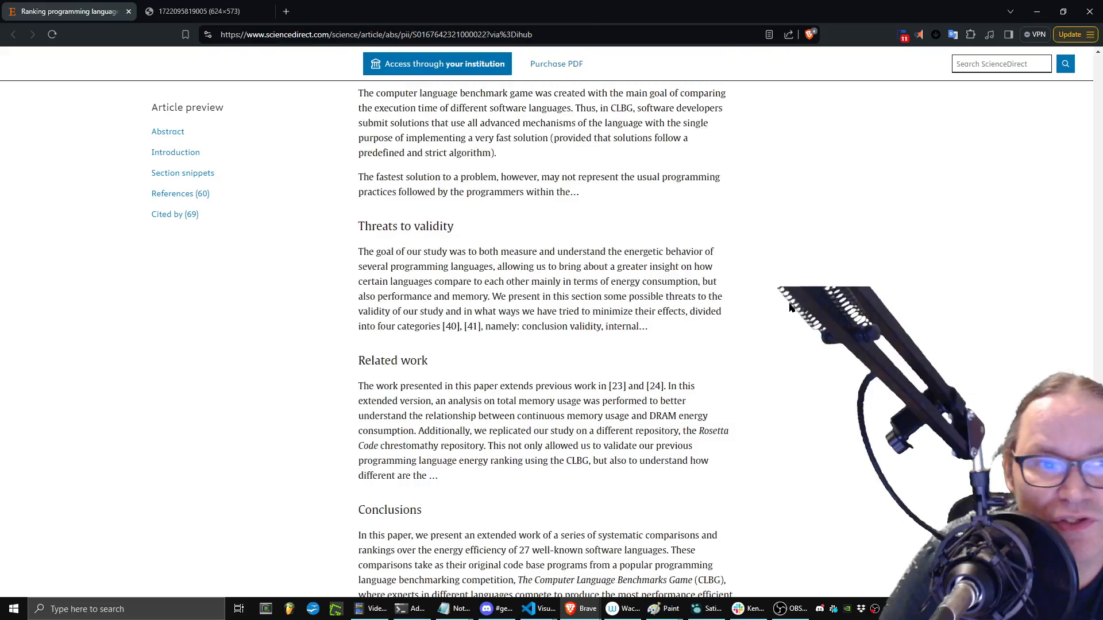
# Step: Return to the article top with 'Ranking programming languages by energy efficiency' left highlighted
pyautogui.scroll(3)
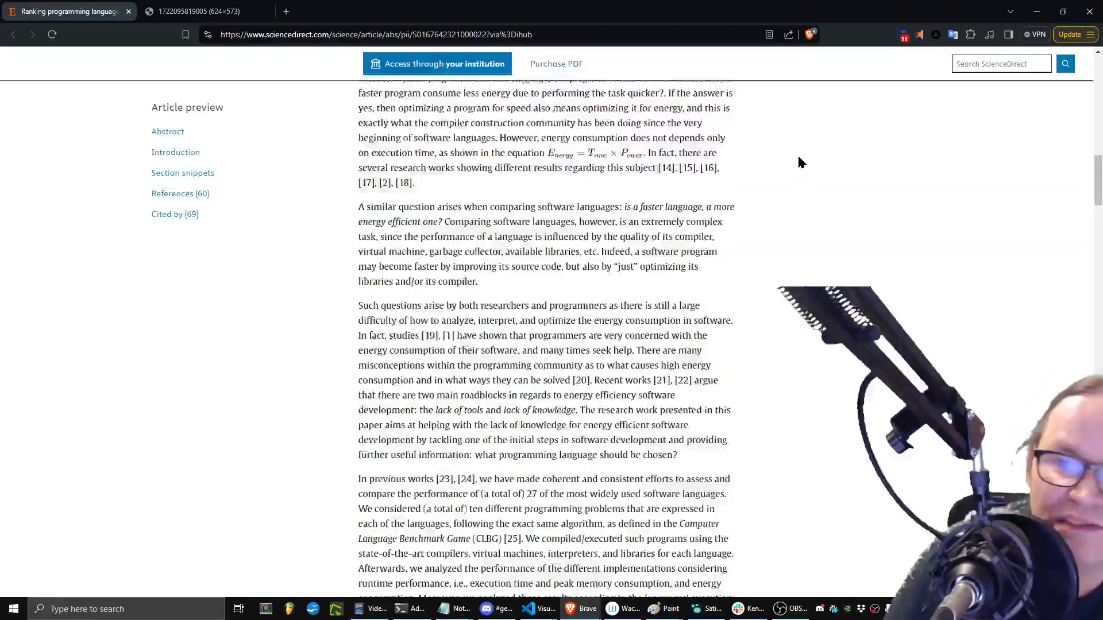
pyautogui.scroll(3)
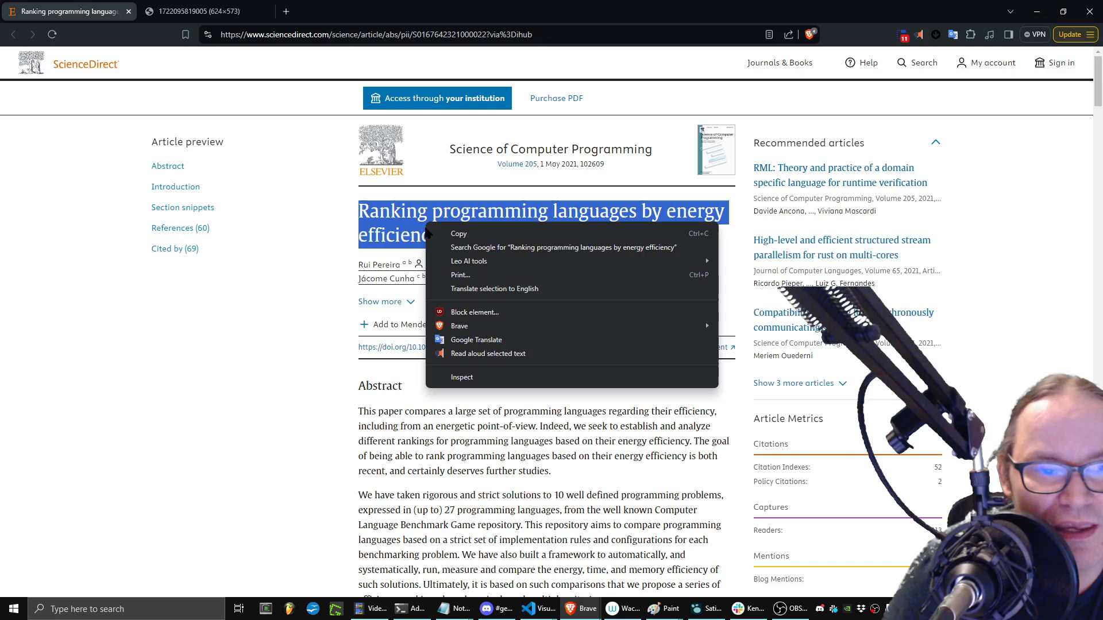
pyautogui.click(662, 384)
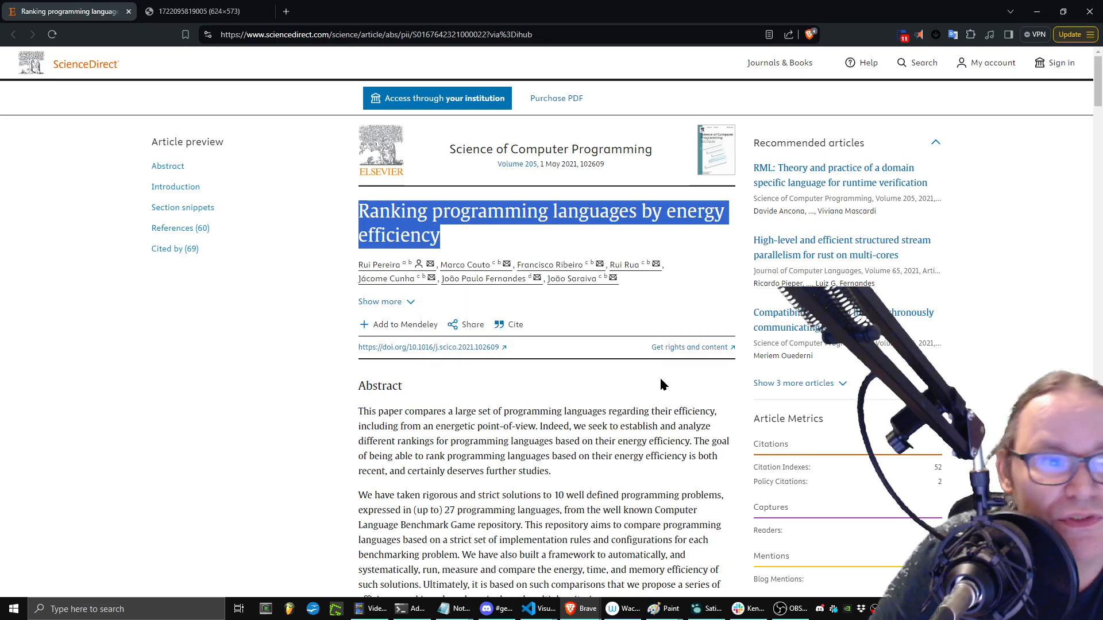